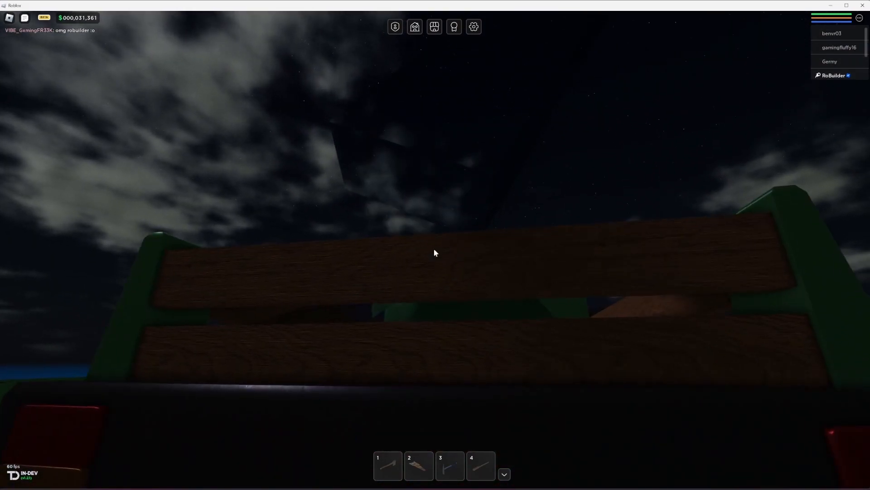
{"action": "mouse_move", "coordinate": [435, 252]}
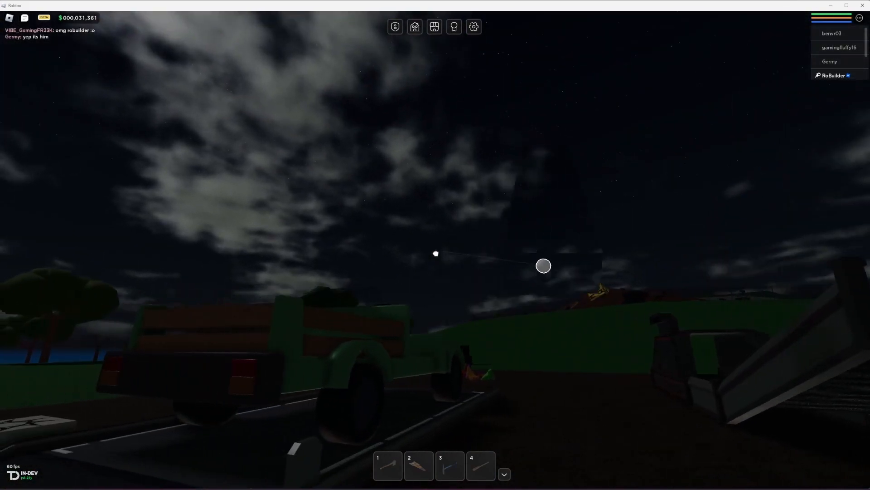
{"action": "mouse_move", "coordinate": [435, 253]}
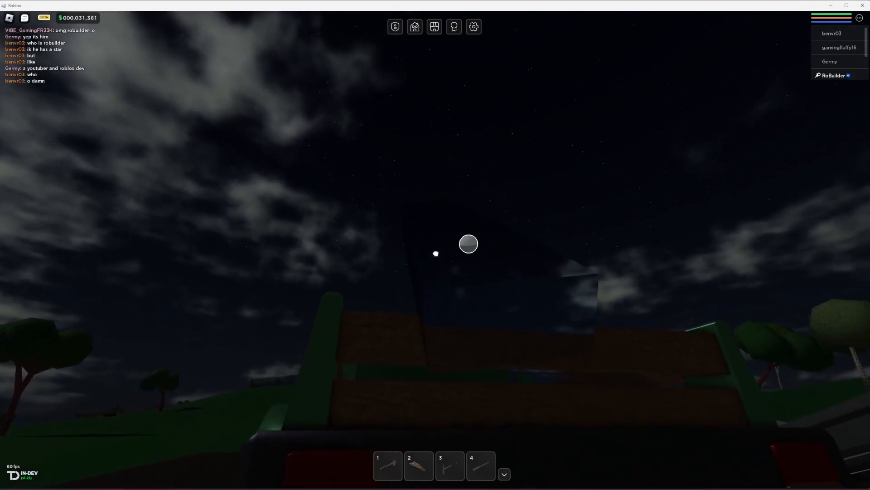
{"action": "mouse_move", "coordinate": [435, 252]}
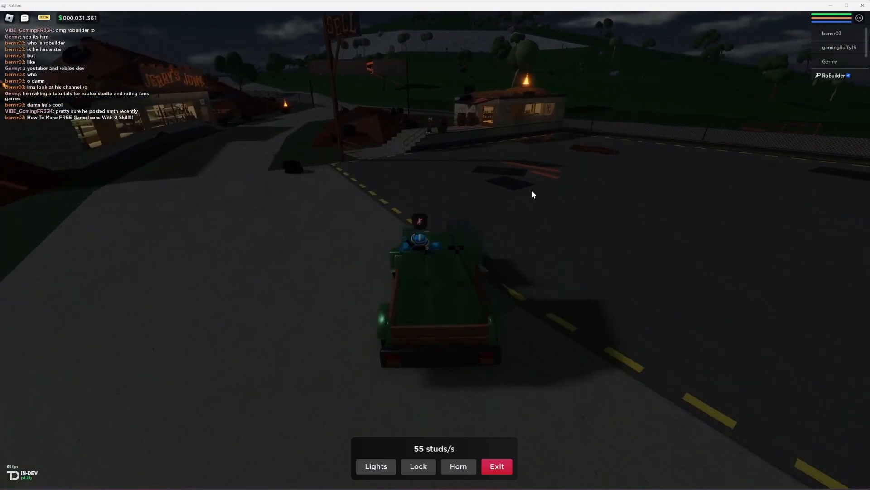
- Leave the pickup and walk to Jerry Junkman's counter in the junk shop
{"action": "left_click", "coordinate": [496, 465]}
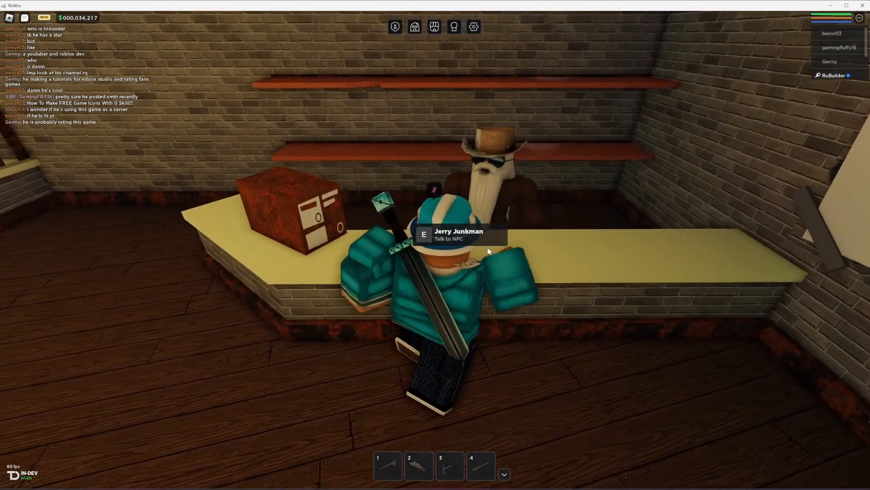
- Buy the Grabby Grabber from Jerry Junkman for $32,569
{"action": "key", "text": "e"}
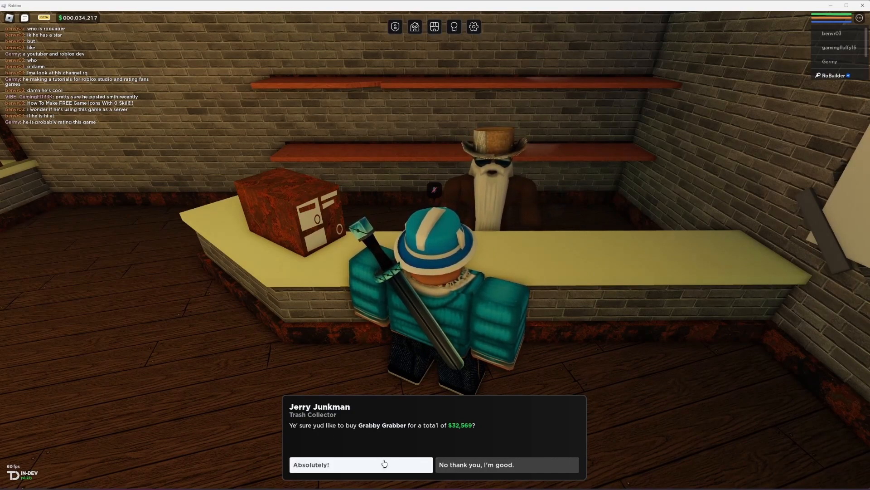
{"action": "left_click", "coordinate": [360, 464]}
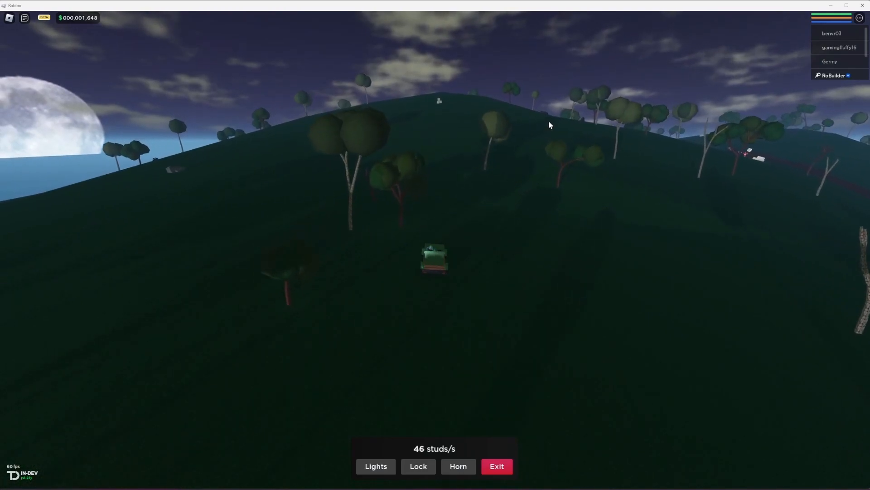
{"action": "mouse_move", "coordinate": [483, 133]}
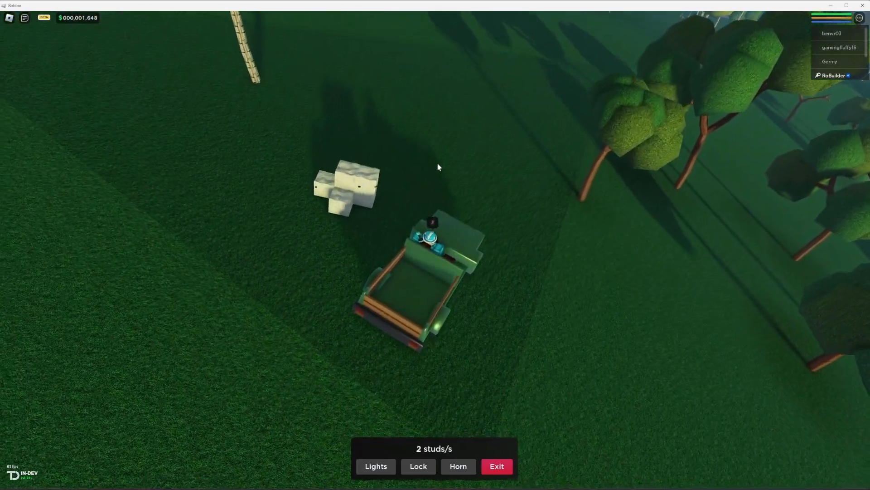
- Exit the truck beside the stone blocks and lift one with the grabber
{"action": "left_click", "coordinate": [495, 466]}
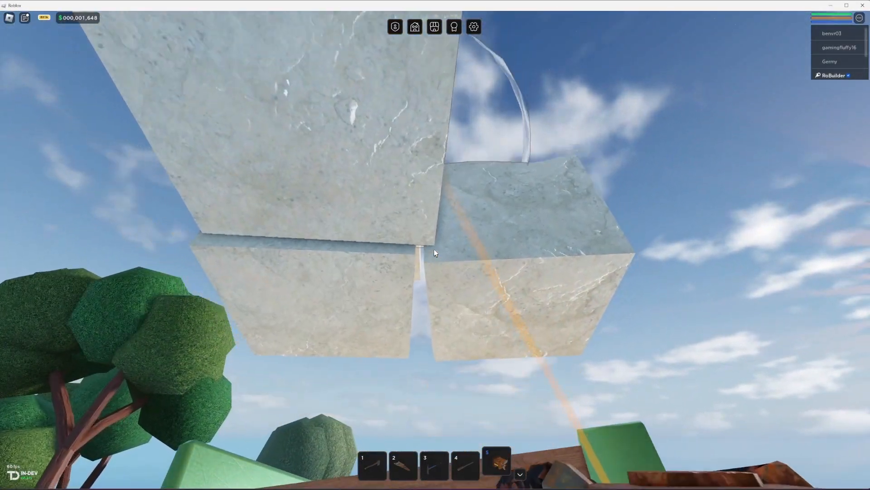
{"action": "mouse_move", "coordinate": [434, 253]}
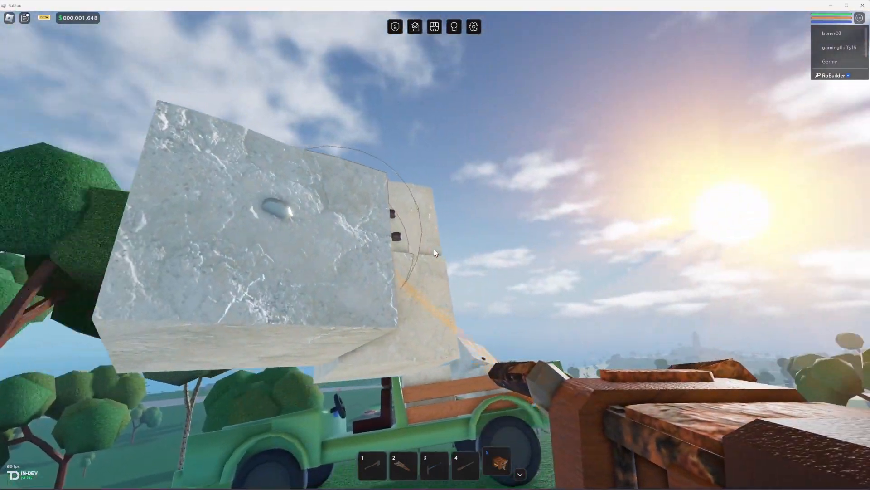
{"action": "mouse_move", "coordinate": [435, 252]}
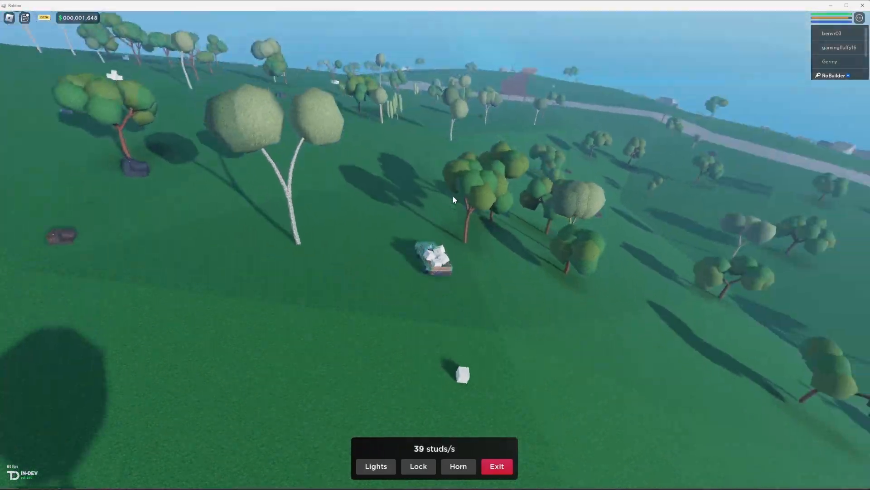
{"action": "mouse_move", "coordinate": [452, 200]}
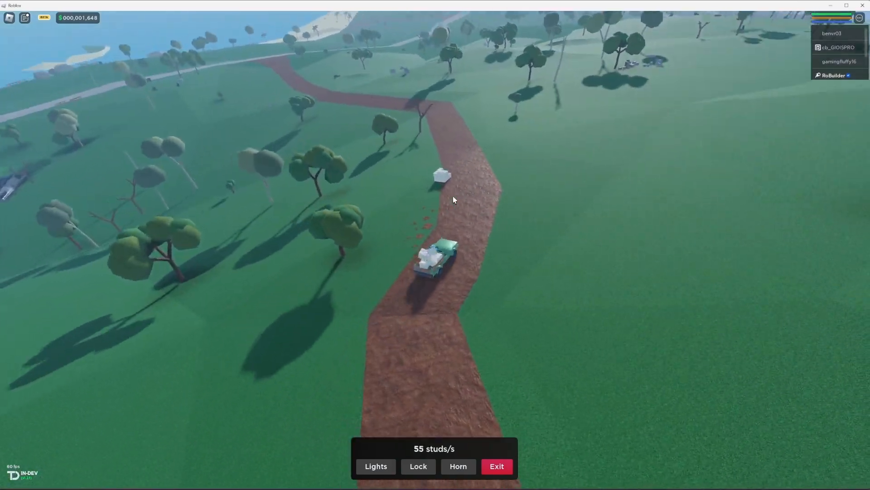
{"action": "mouse_move", "coordinate": [450, 205]}
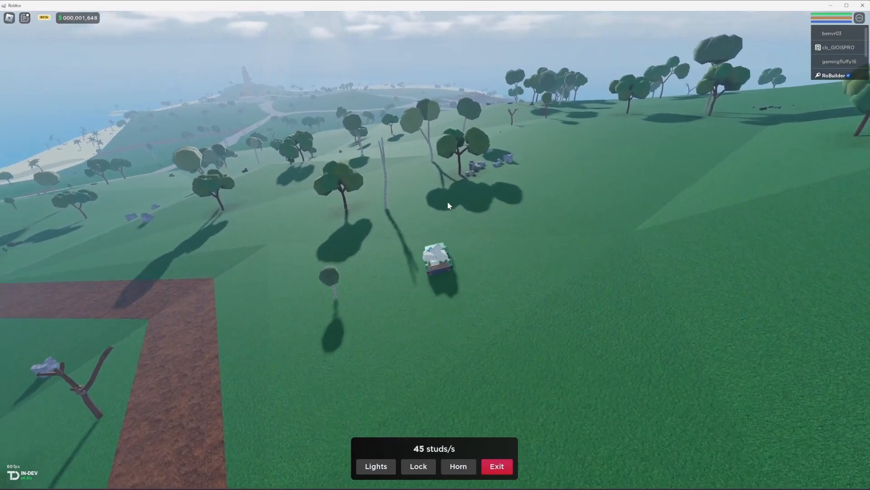
{"action": "mouse_move", "coordinate": [448, 205]}
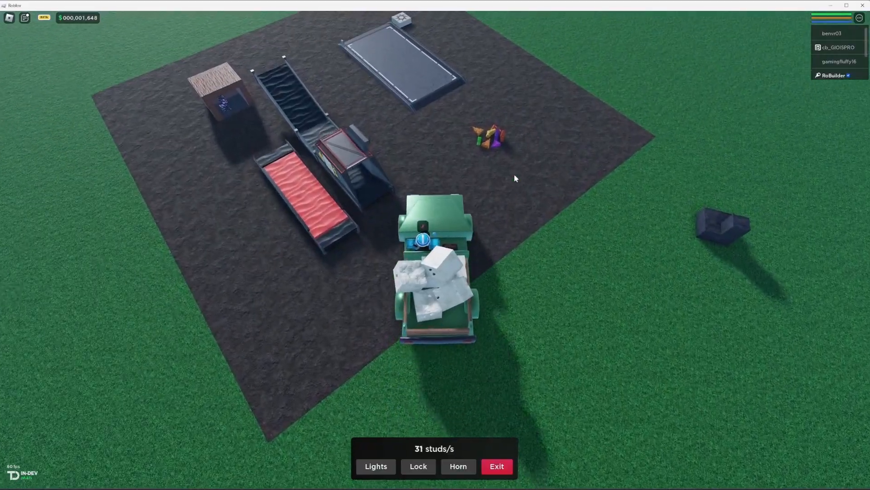
- Park the loaded pickup by the conveyor ramp and step out on foot
{"action": "left_click", "coordinate": [496, 465]}
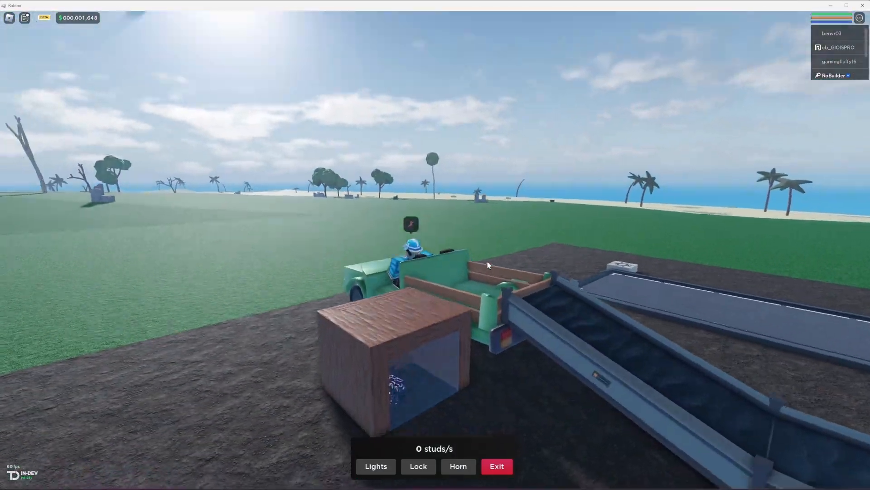
{"action": "left_click", "coordinate": [495, 466]}
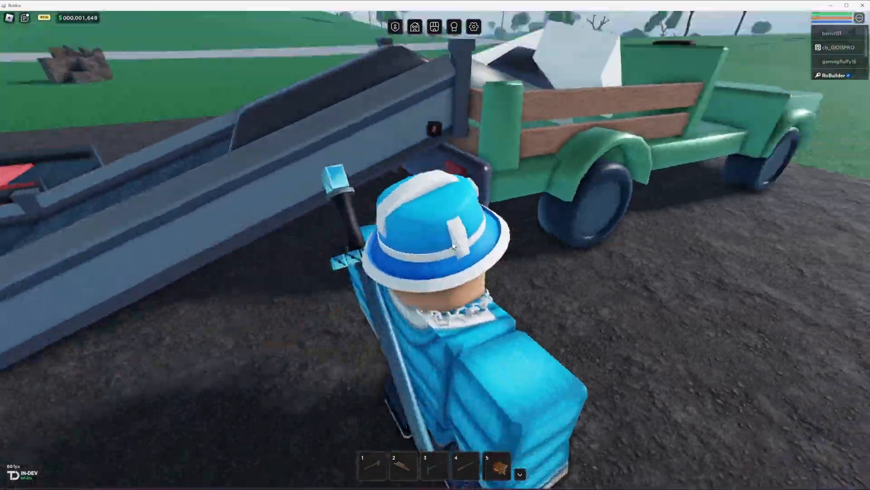
{"action": "mouse_move", "coordinate": [436, 253]}
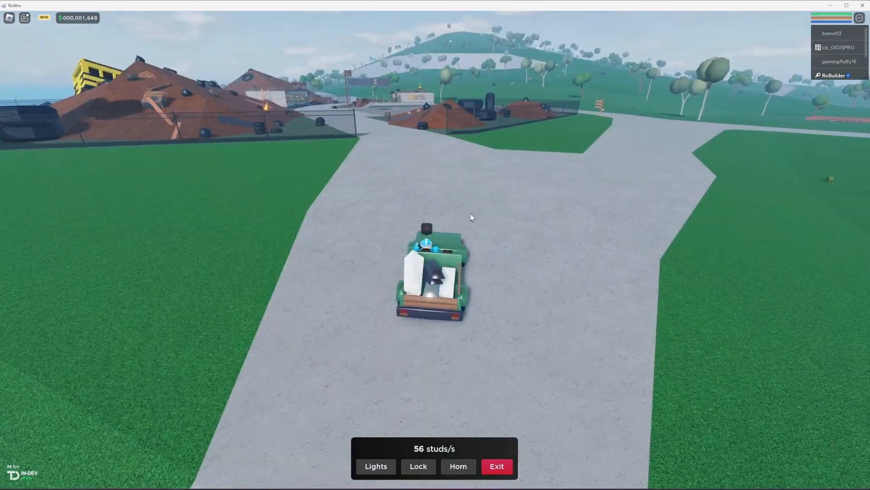
- Drive the loaded pickup over the loading pad, raising cash to $4,040
{"action": "key", "text": "w"}
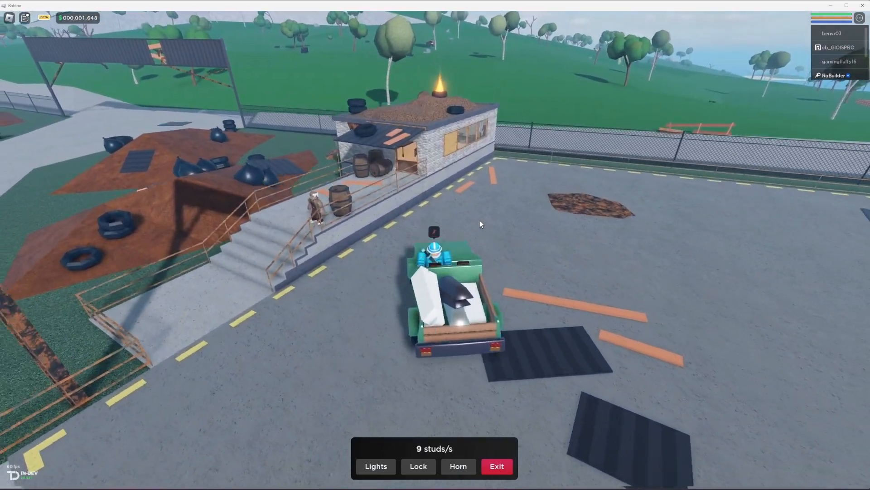
{"action": "left_click", "coordinate": [496, 466]}
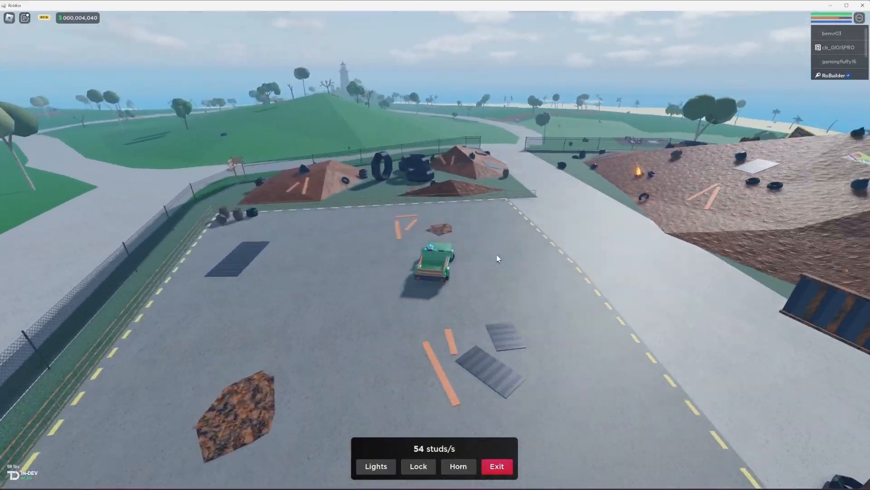
- Drive along the road to the glass-fronted shop and step out
{"action": "key", "text": "w"}
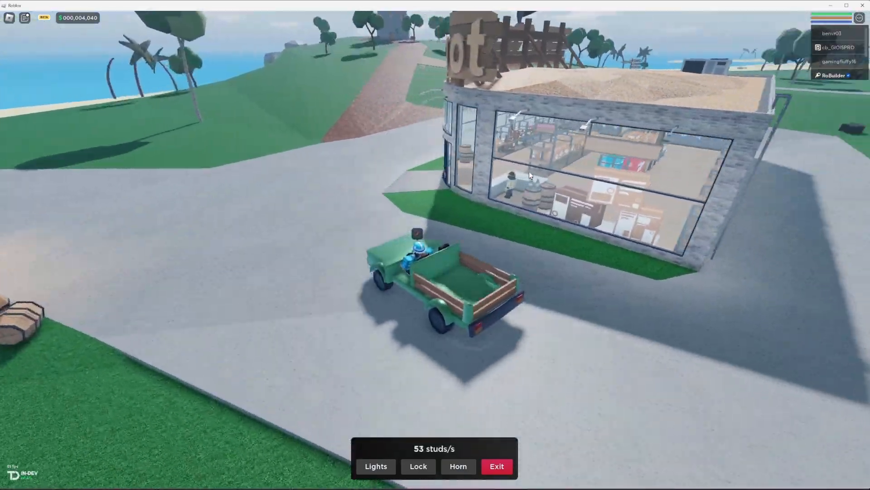
{"action": "left_click", "coordinate": [497, 466]}
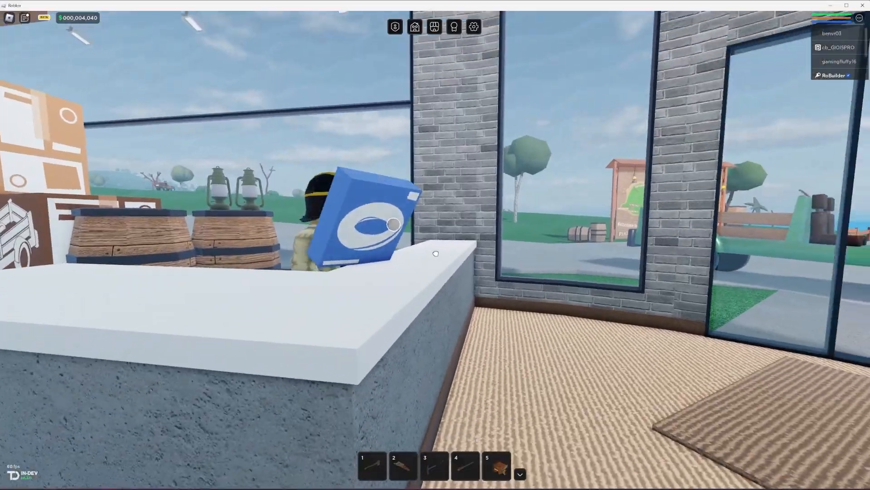
{"action": "mouse_move", "coordinate": [436, 253]}
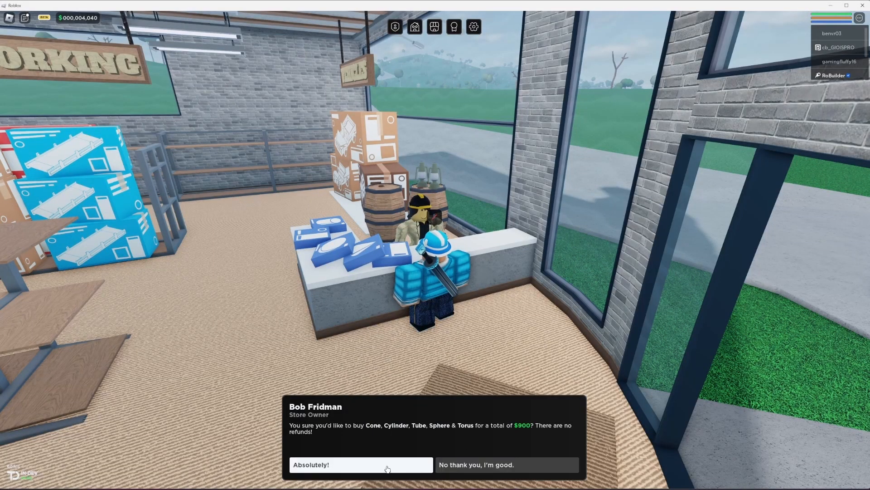
- Buy the Cone, Cylinder, Tube, Sphere and Torus schematics for $900
{"action": "left_click", "coordinate": [361, 465]}
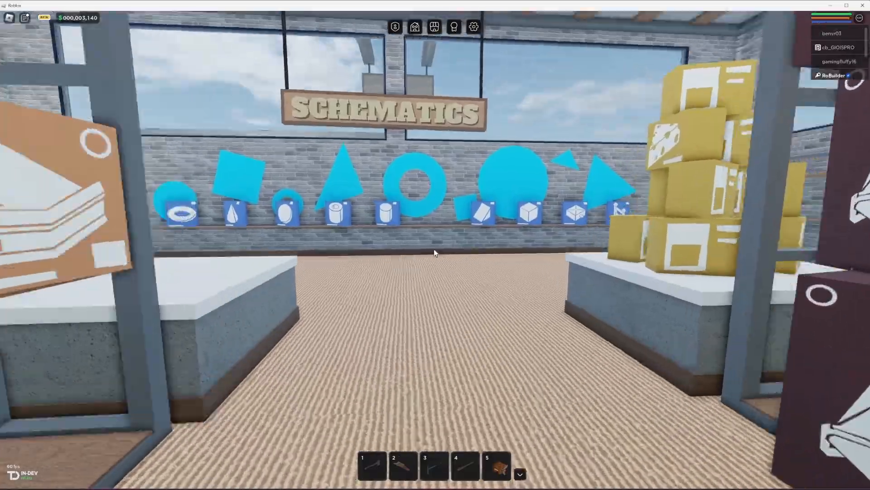
{"action": "mouse_move", "coordinate": [435, 253]}
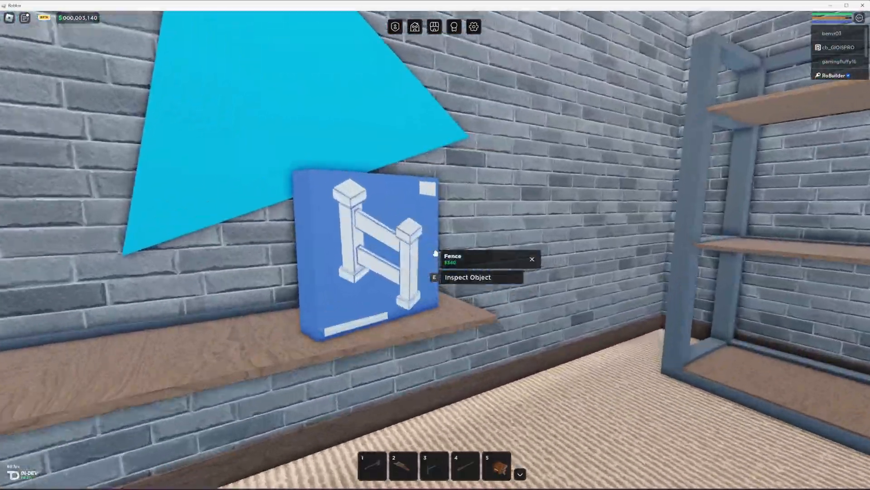
{"action": "mouse_move", "coordinate": [435, 253]}
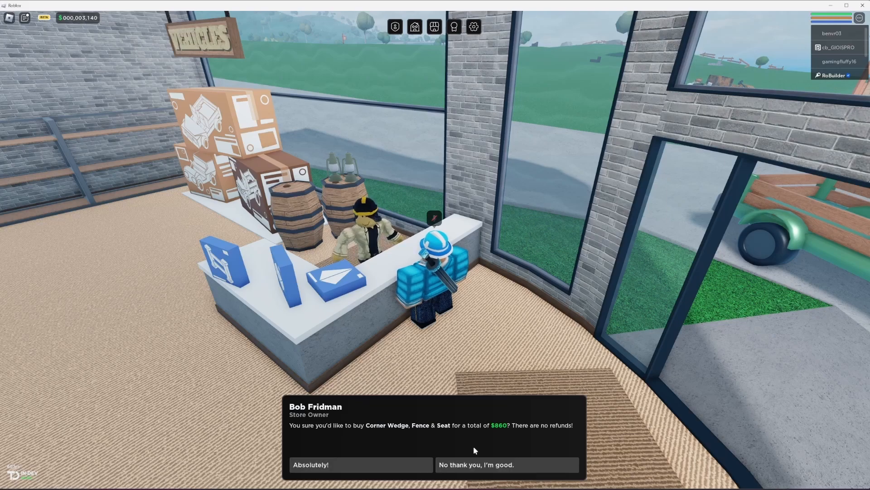
- Buy the Corner Wedge, Fence and Seat schematics for $860, leaving $2,280
{"action": "left_click", "coordinate": [361, 464]}
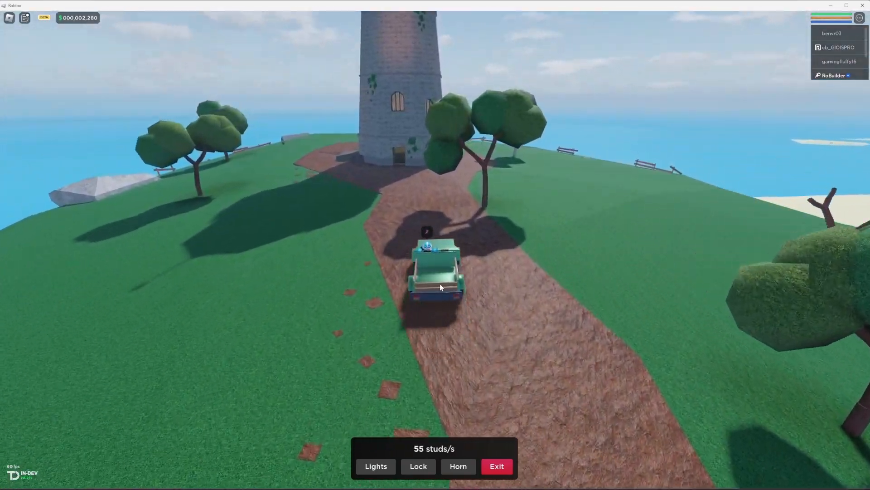
- Drive up the dirt trail to the lighthouse and walk to the Magic Anchor Wand
{"action": "left_click", "coordinate": [495, 466]}
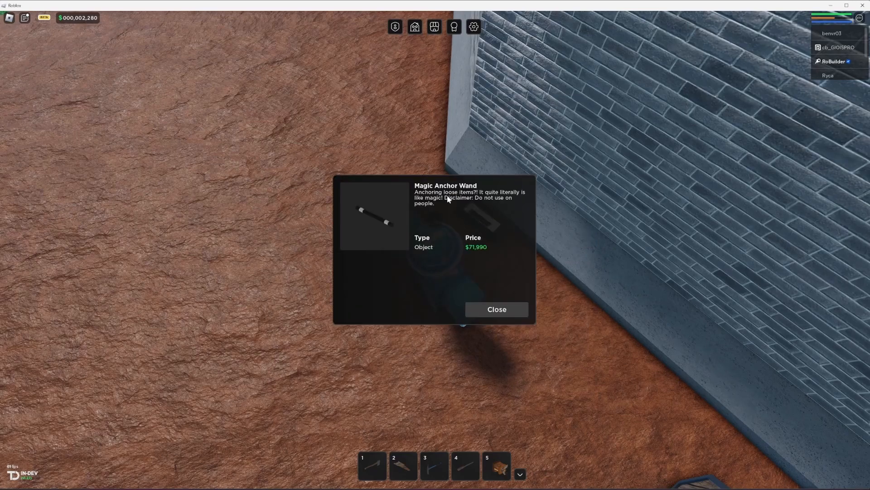
{"action": "mouse_move", "coordinate": [511, 198]}
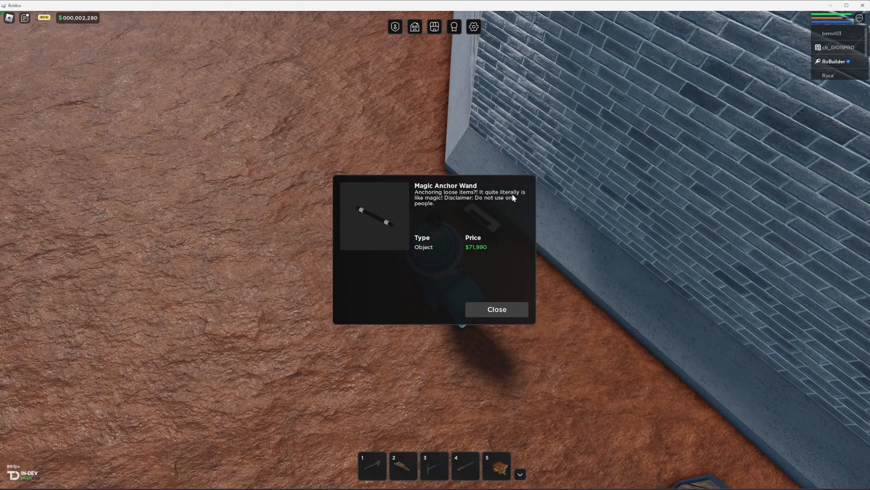
{"action": "mouse_move", "coordinate": [444, 210]}
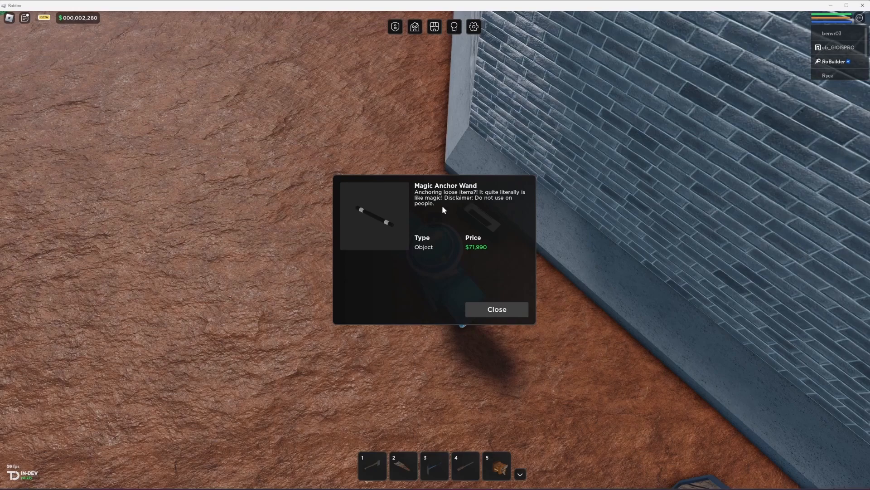
{"action": "mouse_move", "coordinate": [423, 207]}
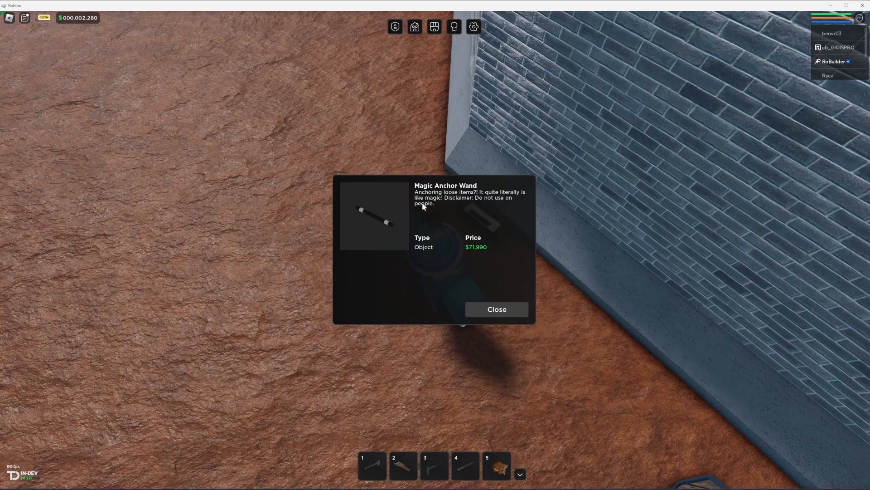
{"action": "mouse_move", "coordinate": [465, 262]}
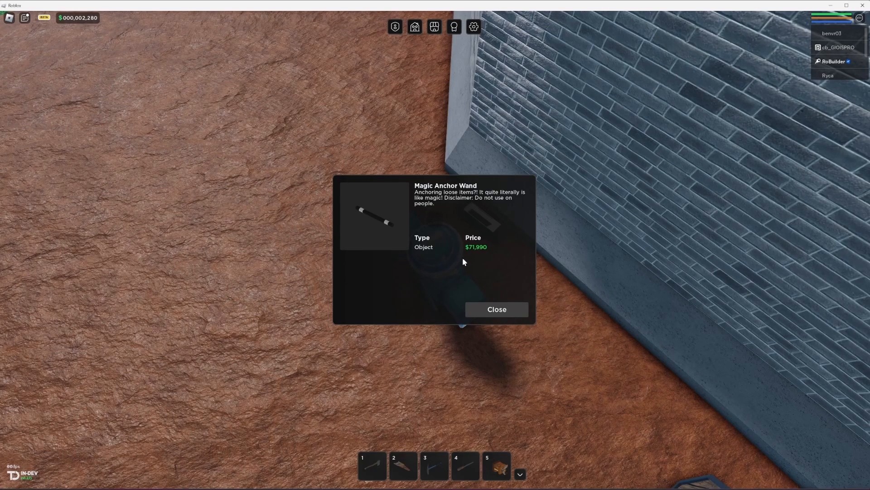
- Close the Magic Anchor Wand info panel showing its $71,990 price
{"action": "left_click", "coordinate": [495, 309]}
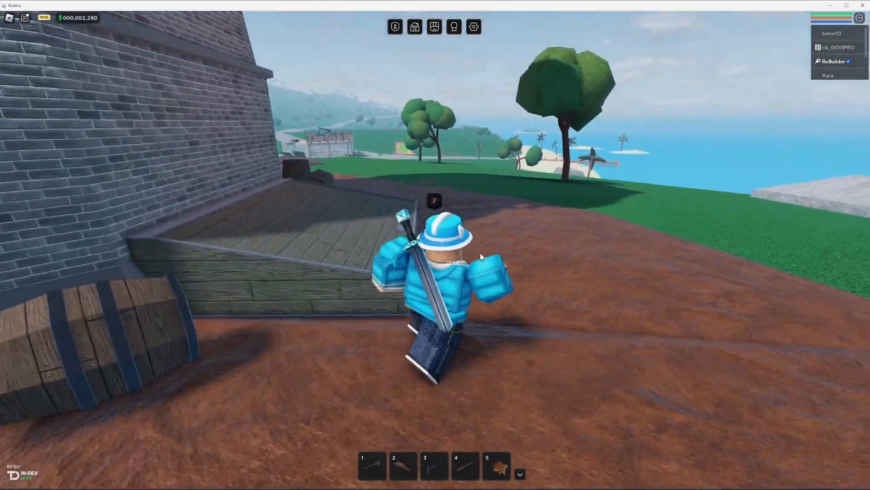
{"action": "mouse_move", "coordinate": [481, 257]}
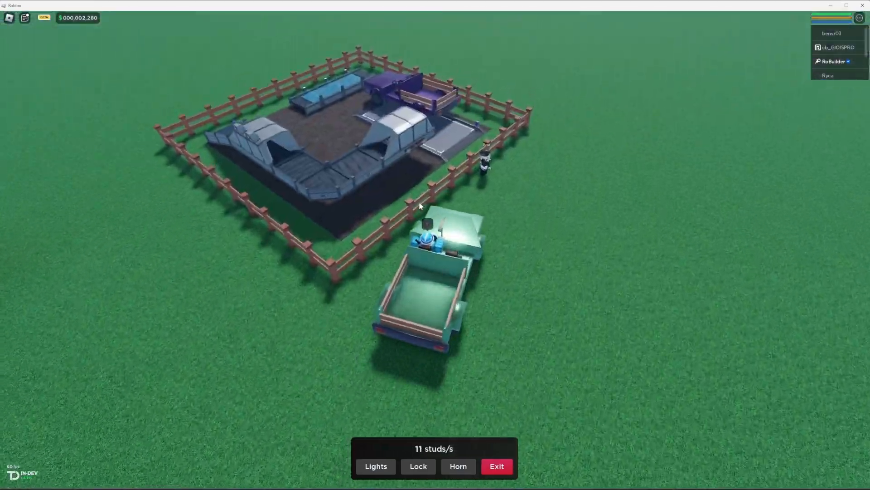
- Drive the truck past the neighbouring fenced plot and across the grass toward the shore
{"action": "left_click", "coordinate": [497, 465]}
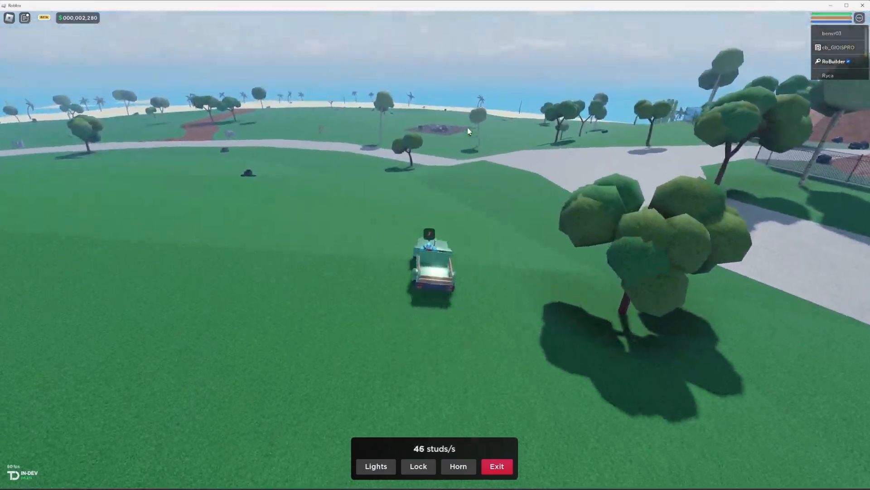
{"action": "left_click", "coordinate": [496, 466]}
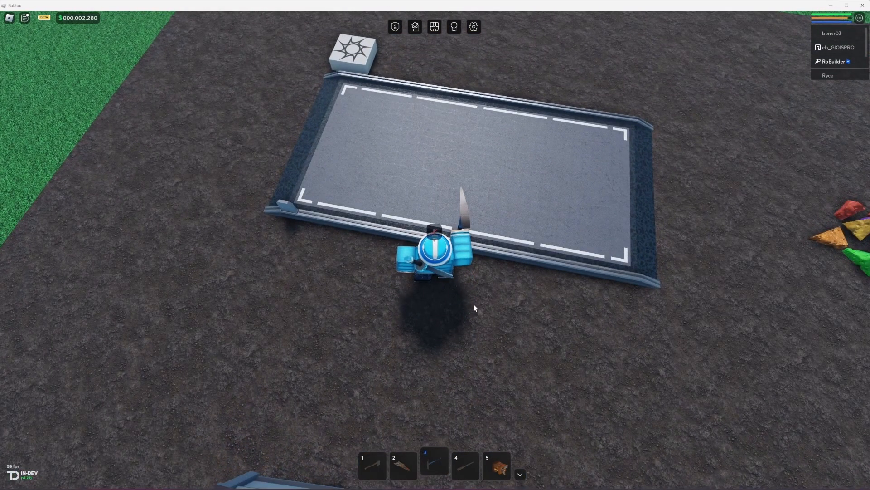
- Move and rotate the Joop Grand Barrow pad, placing it beside the wooden crate and conveyor
{"action": "left_click", "coordinate": [413, 26]}
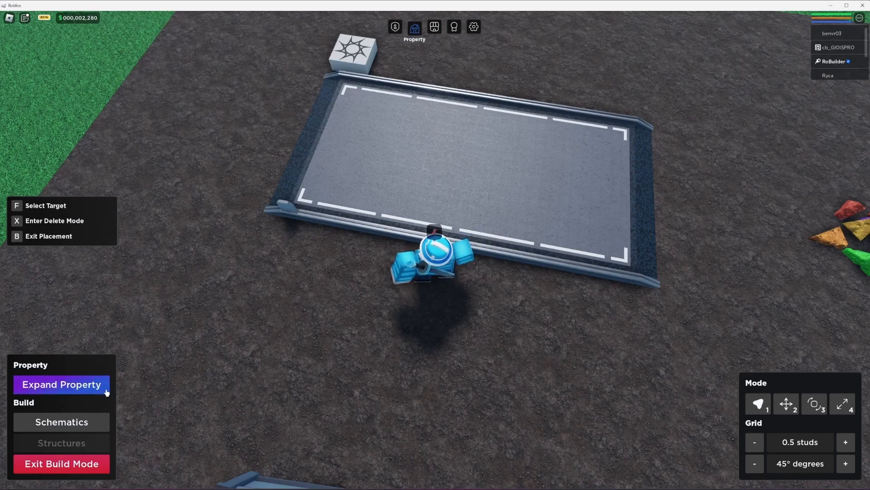
{"action": "mouse_move", "coordinate": [423, 361]}
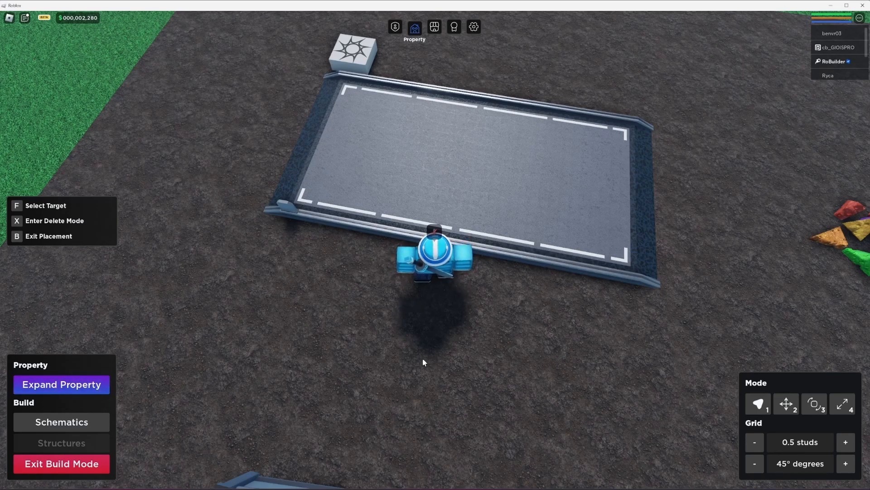
{"action": "left_click", "coordinate": [785, 404]}
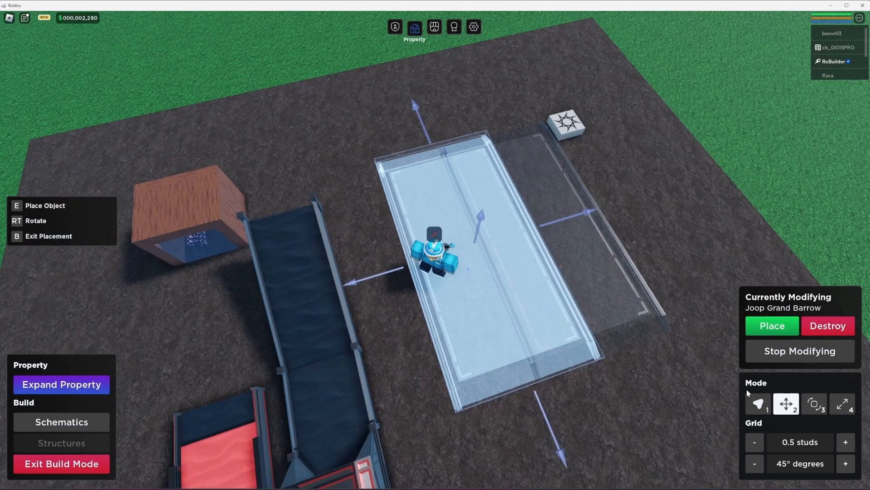
{"action": "left_click", "coordinate": [814, 404]}
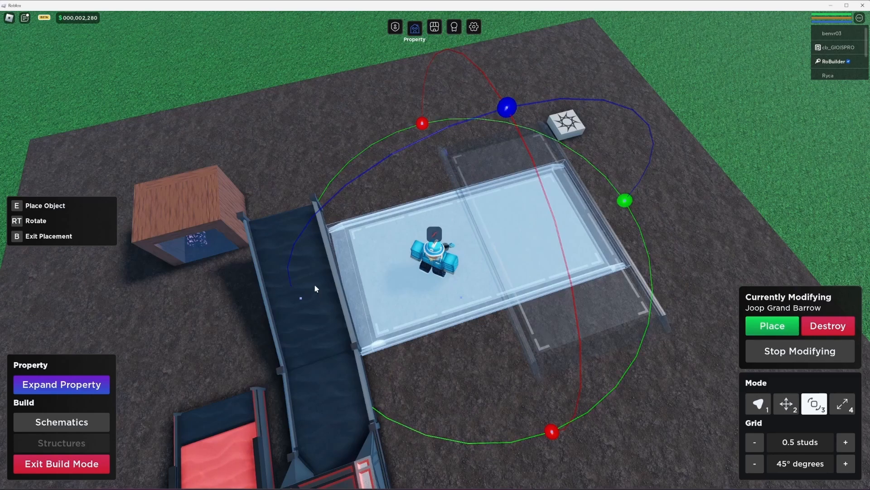
{"action": "left_click", "coordinate": [787, 403]}
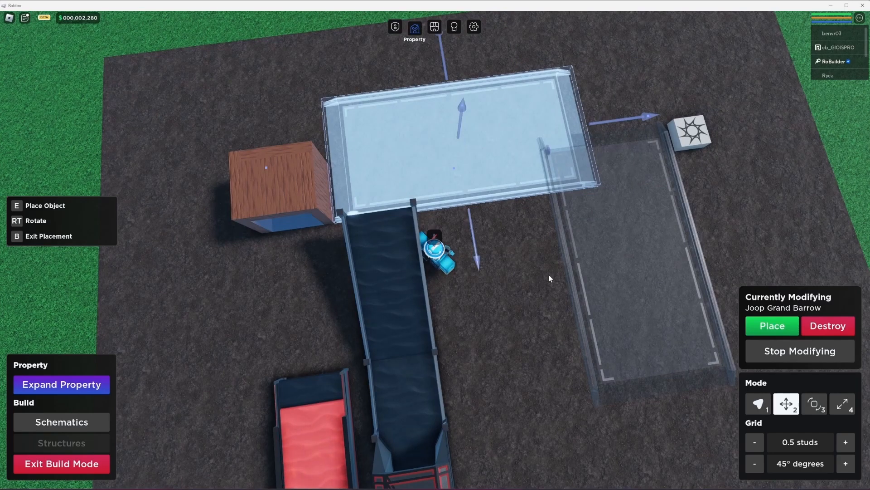
{"action": "left_click", "coordinate": [771, 326]}
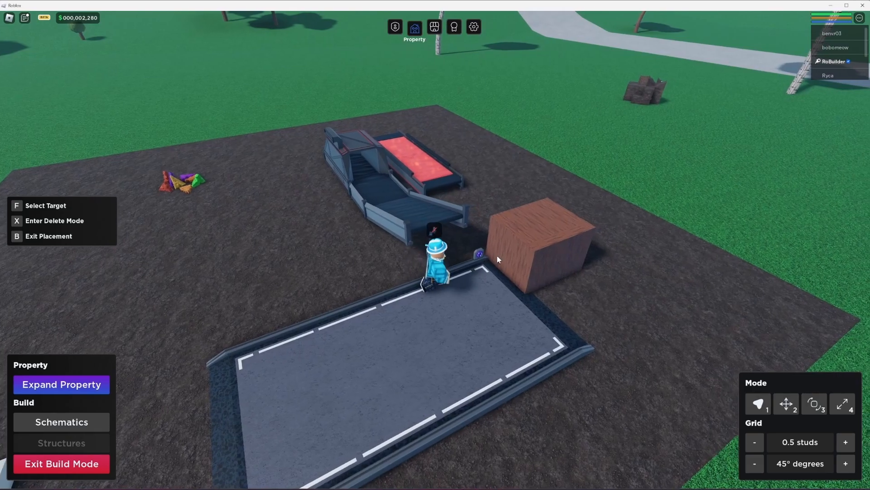
- Leave build mode and spawn the green pickup onto the repositioned loading pad
{"action": "left_click", "coordinate": [61, 463]}
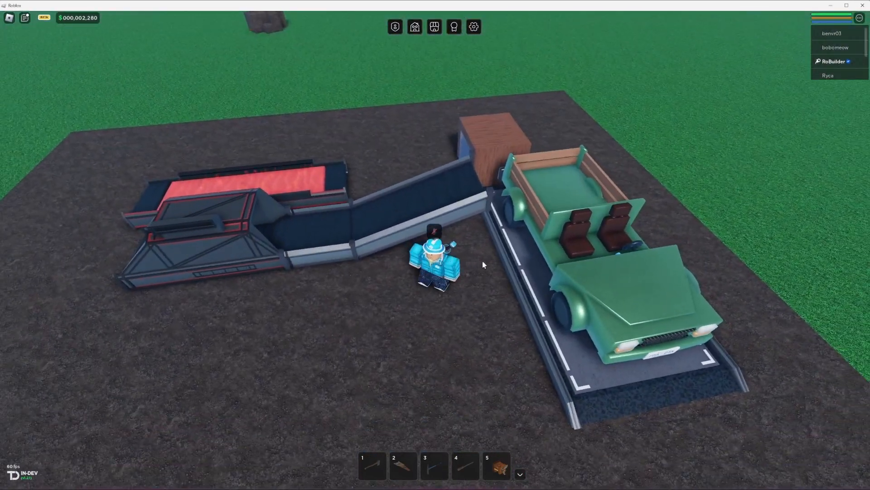
{"action": "left_click", "coordinate": [413, 26]}
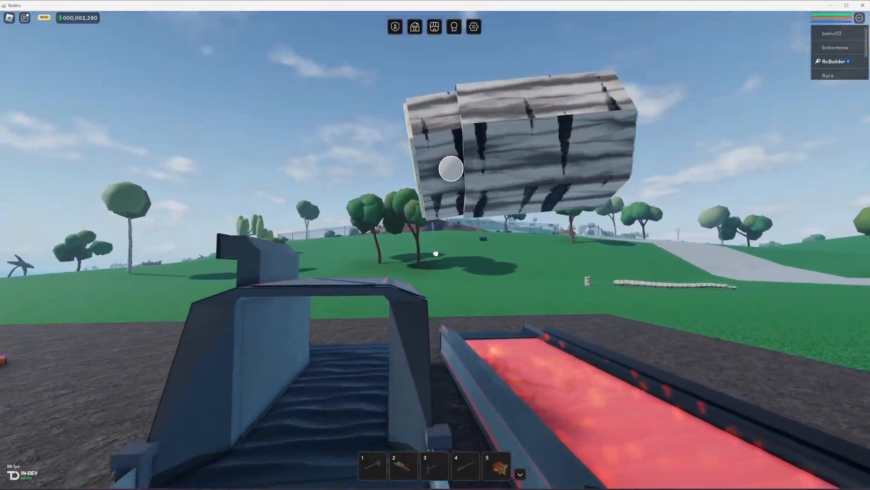
{"action": "mouse_move", "coordinate": [436, 253]}
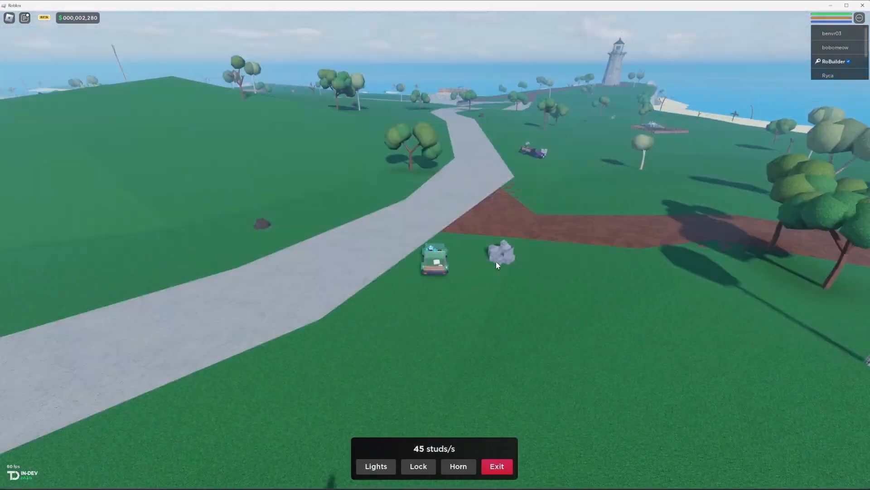
- Drive the green pickup with its pale block toward the rocky quarry base
{"action": "key", "text": "w"}
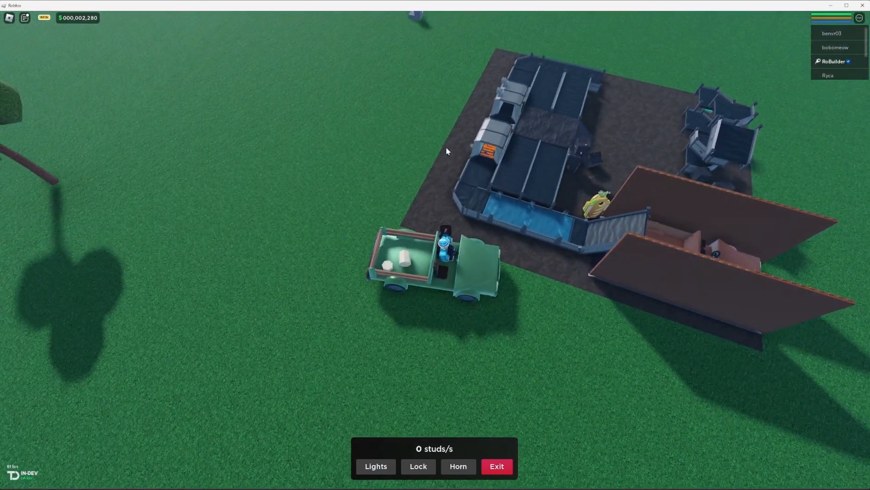
{"action": "left_click", "coordinate": [496, 465]}
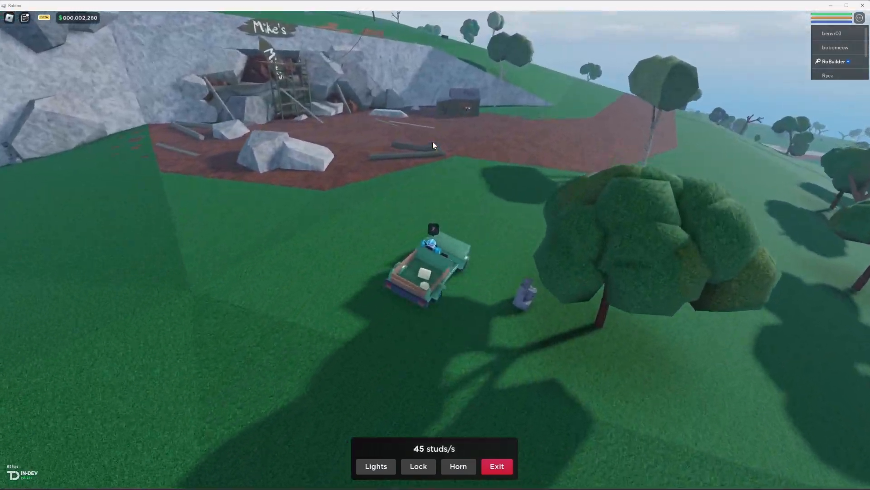
{"action": "mouse_move", "coordinate": [434, 145]}
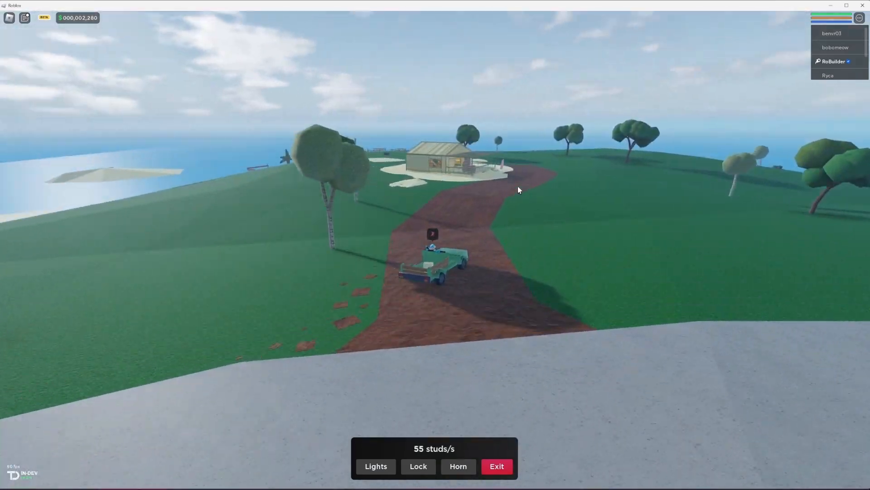
- Exit the car and walk into the beach hut with the beach-ball boxes
{"action": "left_click", "coordinate": [496, 465]}
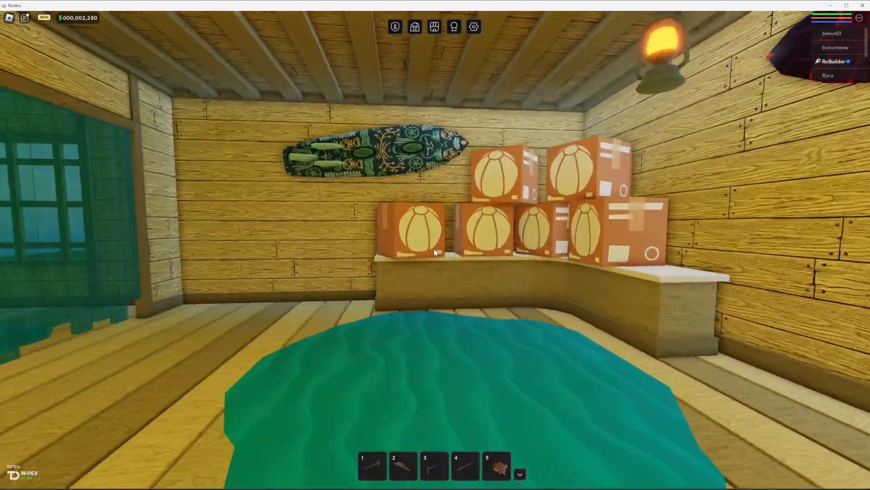
{"action": "mouse_move", "coordinate": [435, 250]}
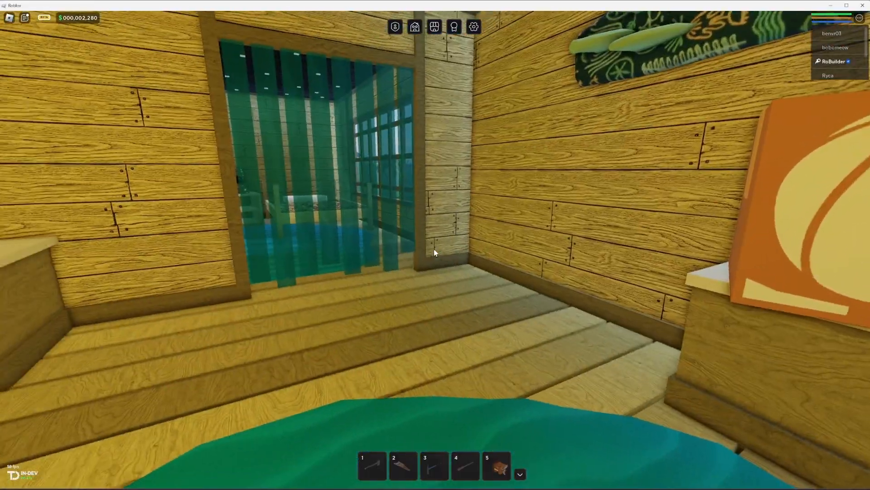